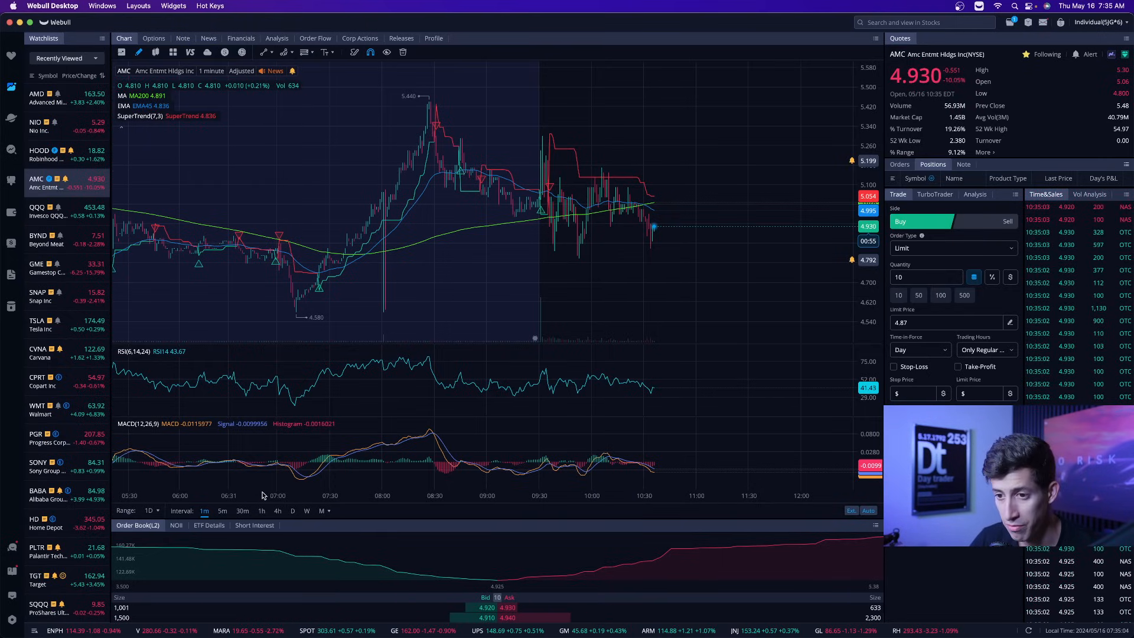
# Switch the AMC chart to a 1-hour interval showing several weeks of price history.
pyautogui.click(261, 511)
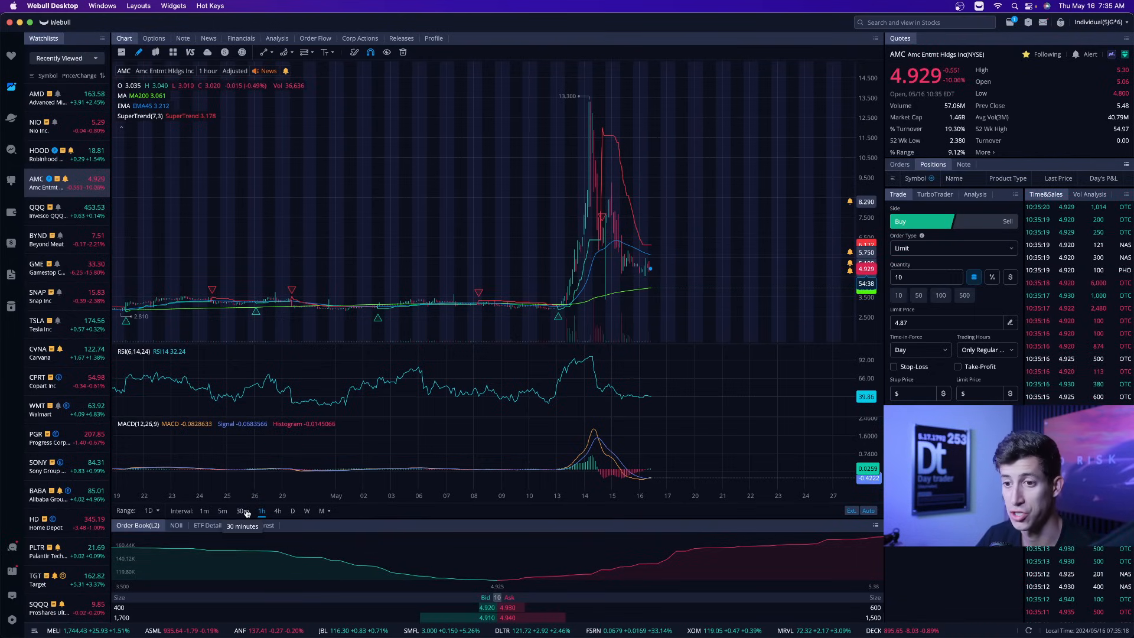
# Switch the AMC chart to 30-minute candles around the mid-May spike.
pyautogui.click(239, 510)
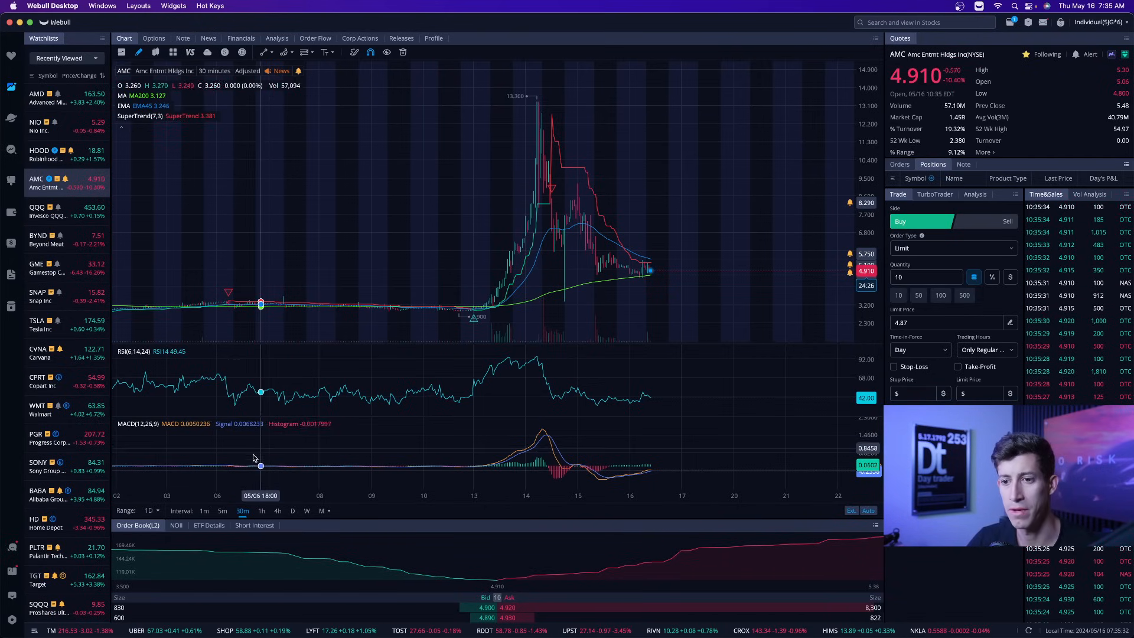
# Switch the AMC chart to weekly candles spanning roughly 2018 to 2024.
pyautogui.click(223, 511)
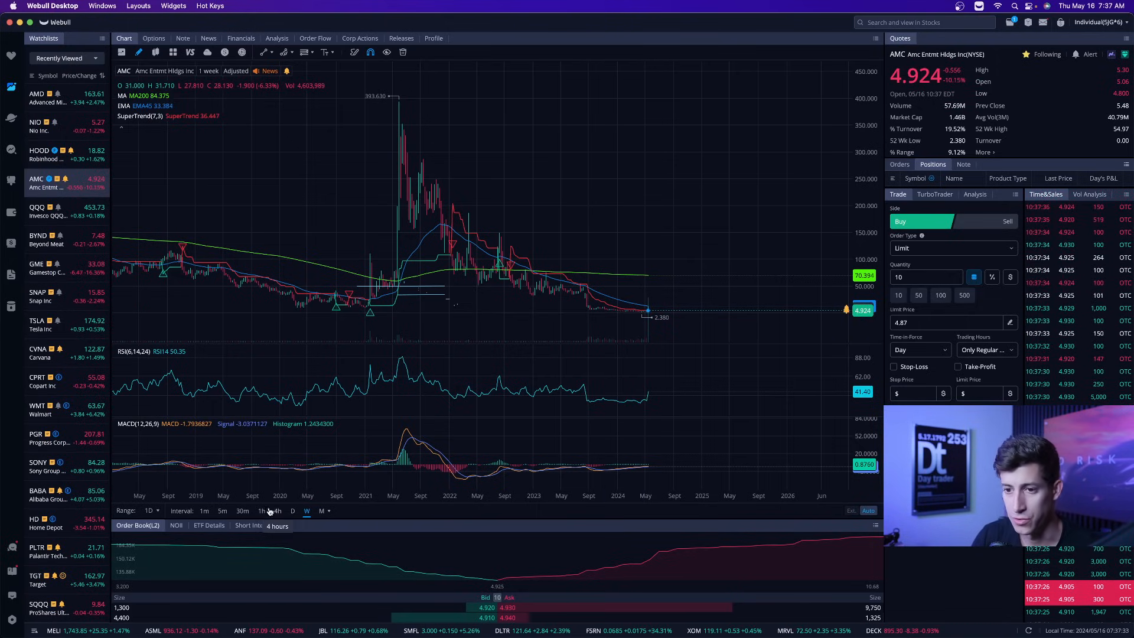
# Cycle the AMC chart through 5-minute and 1-minute views, then back to 30-minute candles.
pyautogui.click(223, 510)
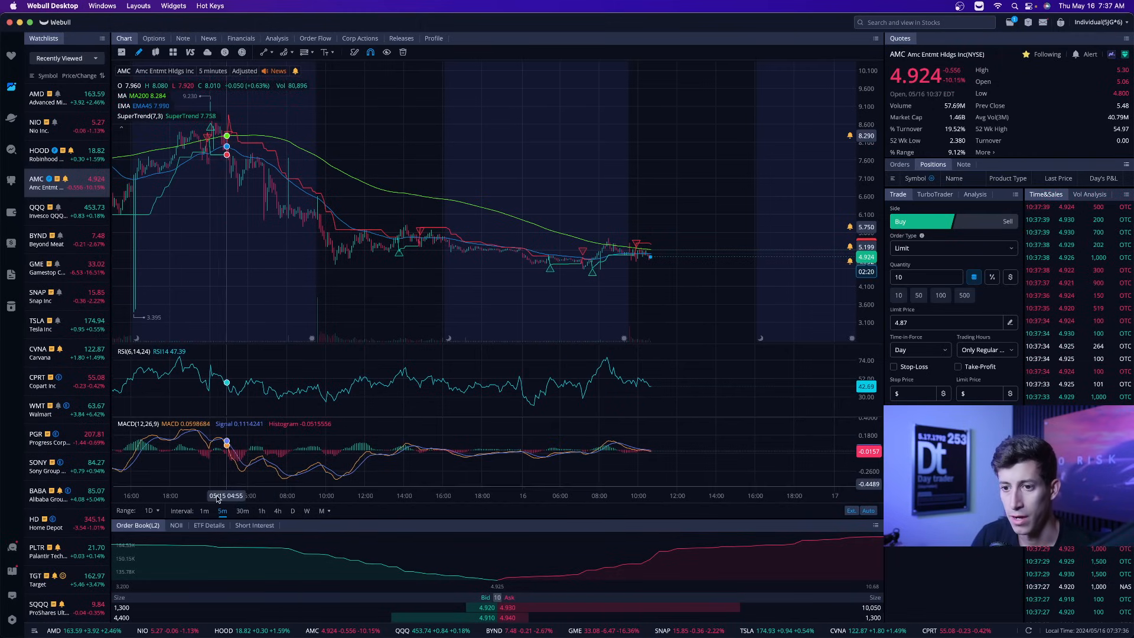
pyautogui.click(204, 510)
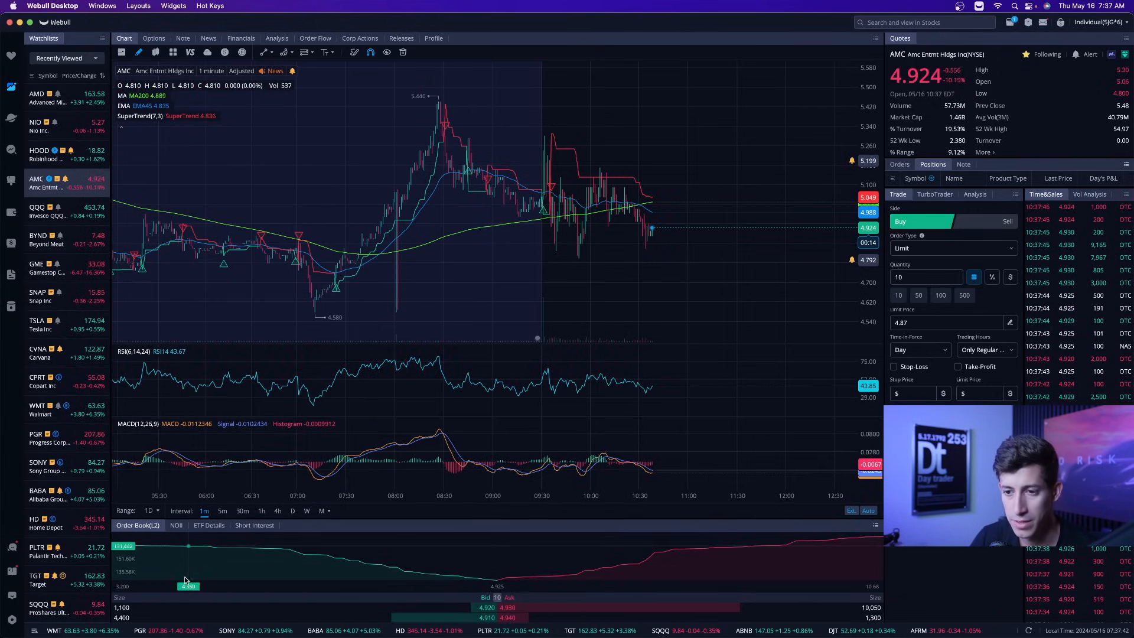
pyautogui.click(243, 511)
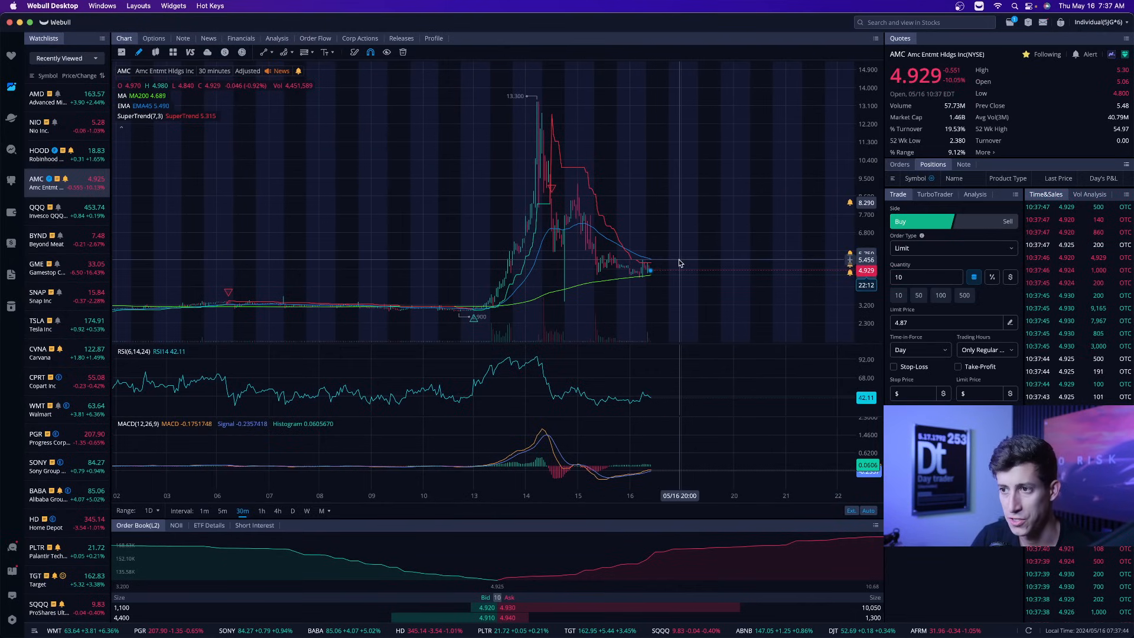